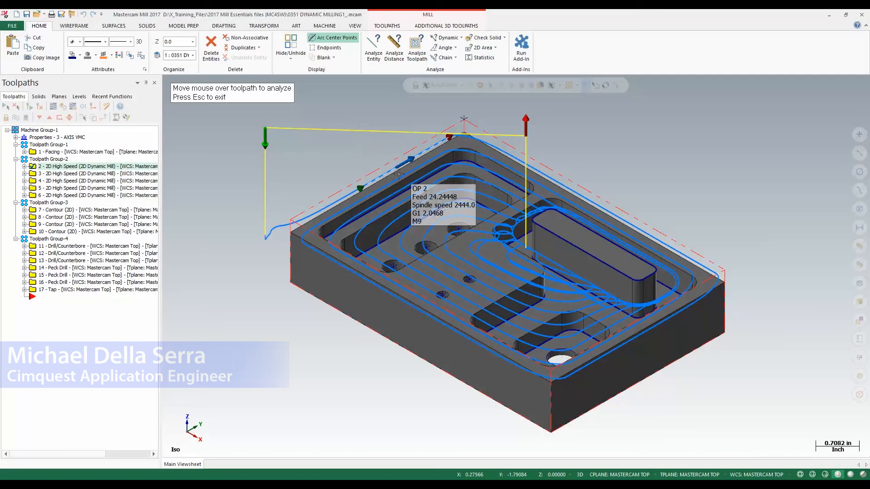
{"action": "mouse_move", "coordinate": [427, 220]}
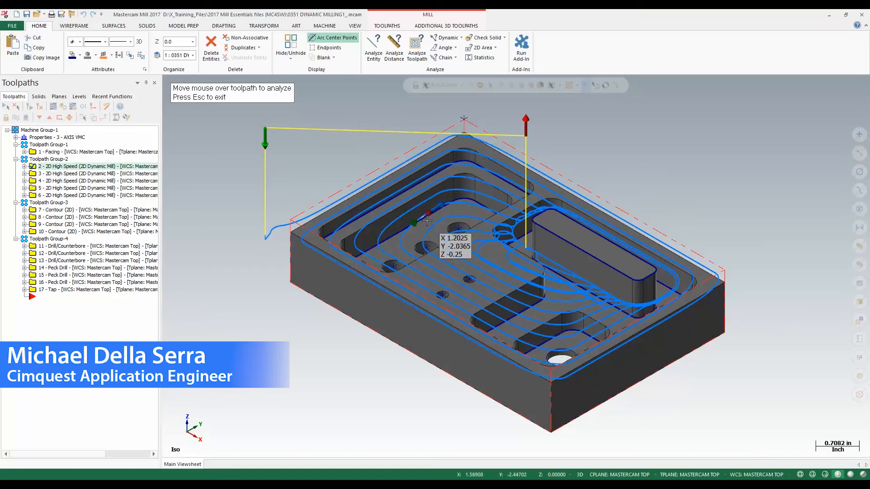
{"action": "mouse_move", "coordinate": [433, 262]}
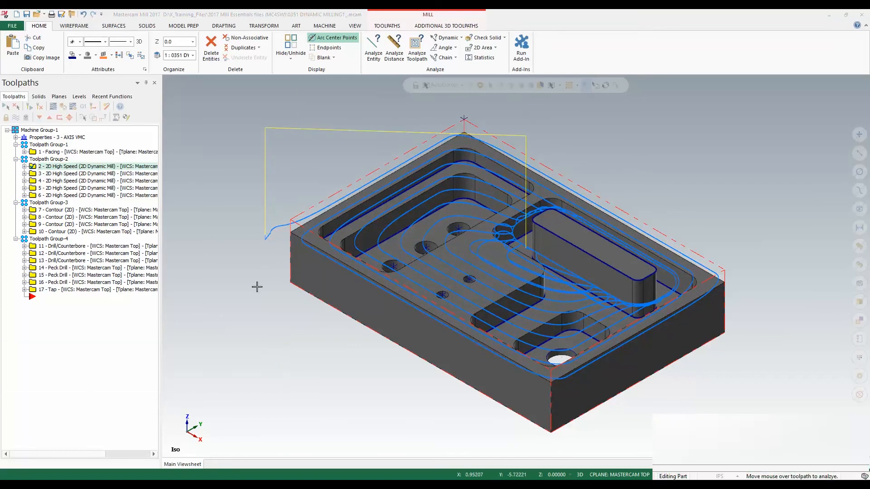
Exit Analyze Toolpath, leaving the dynamic-milled pocket part and its toolpaths displayed.
{"action": "left_click", "coordinate": [416, 43]}
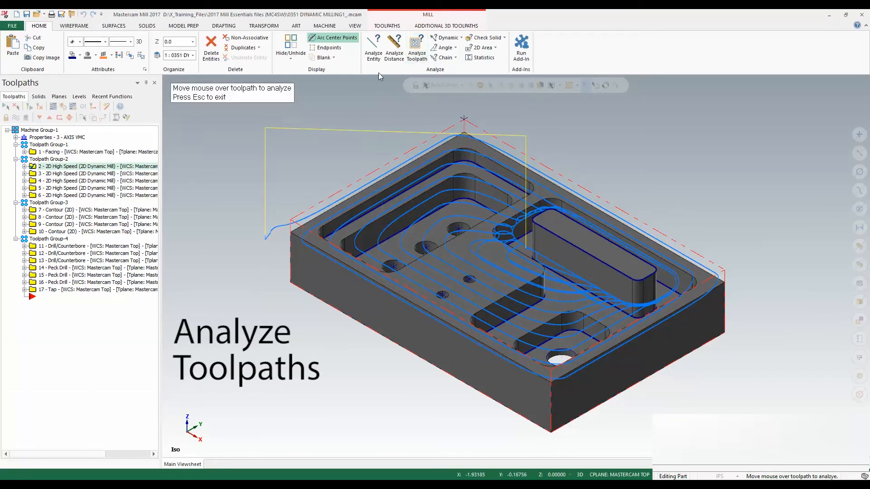
{"action": "mouse_move", "coordinate": [411, 201]}
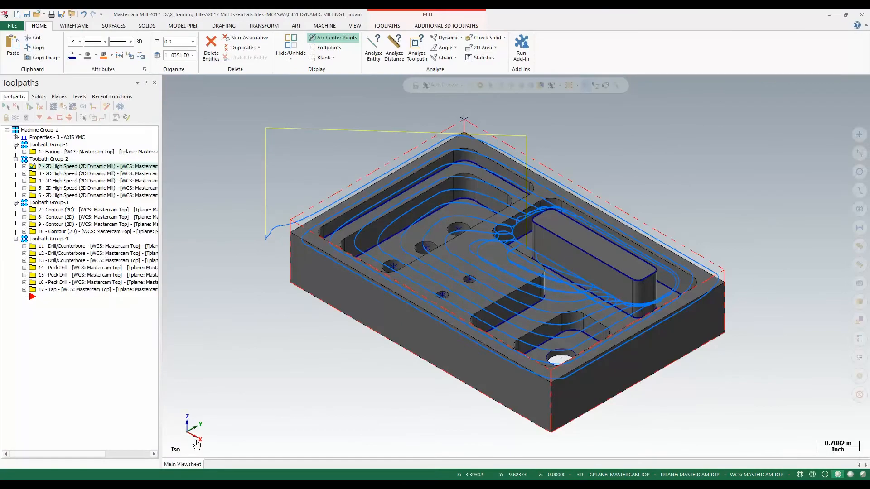
{"action": "mouse_move", "coordinate": [38, 30]}
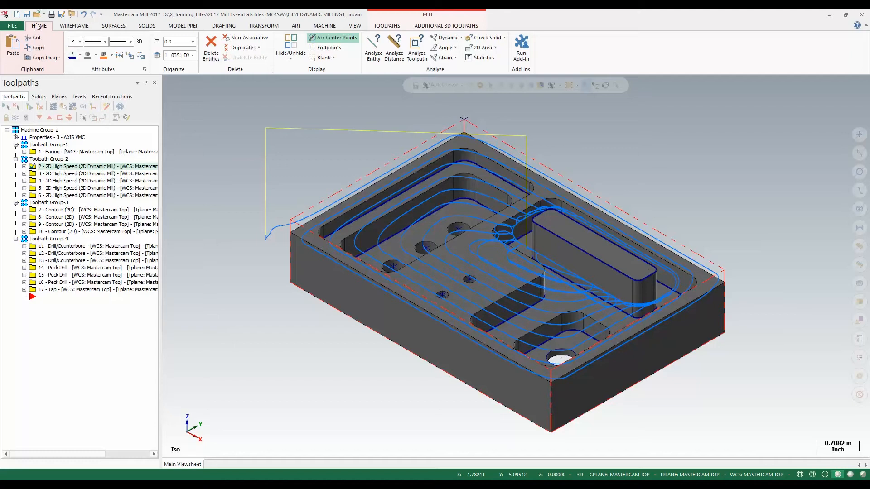
{"action": "mouse_move", "coordinate": [416, 89]}
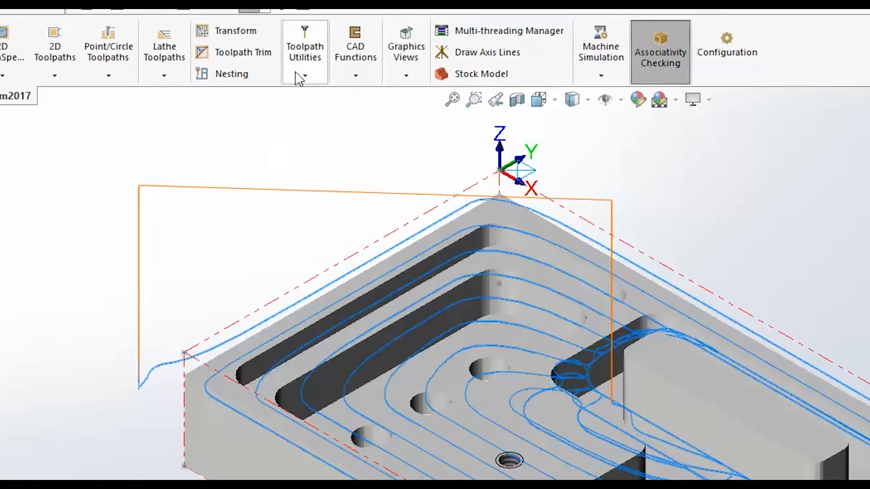
Show the Toolpath Utilities list containing Analyze Toolpath in Mastercam for SolidWorks.
{"action": "left_click", "coordinate": [304, 52]}
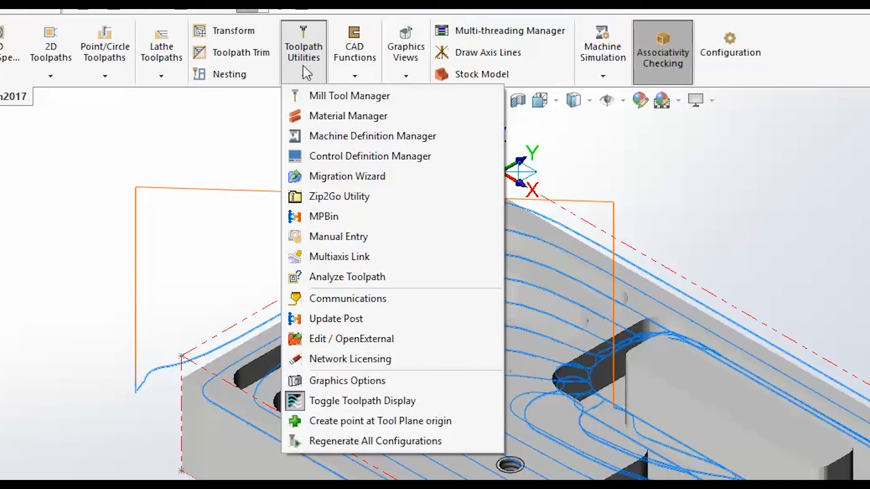
{"action": "mouse_move", "coordinate": [358, 277]}
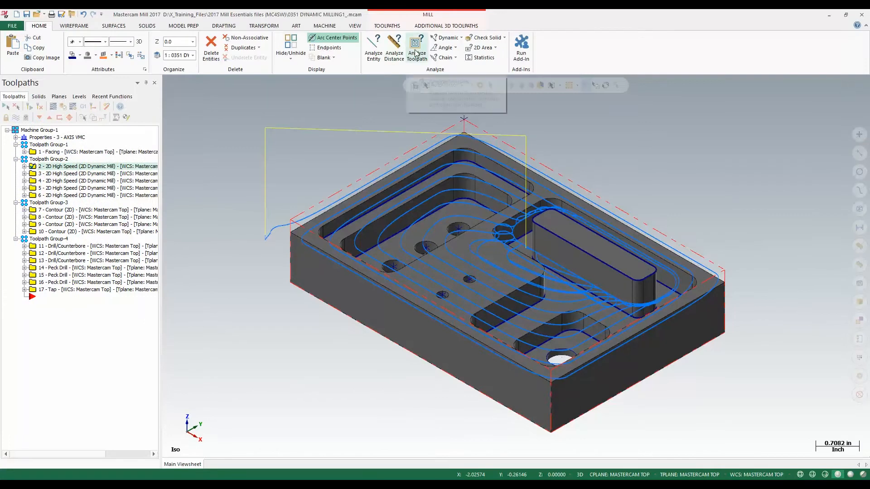
Start Analyze Toolpath on operation 2 to read feed 24.24448, spindle 2444.0 and coordinates.
{"action": "left_click", "coordinate": [417, 46]}
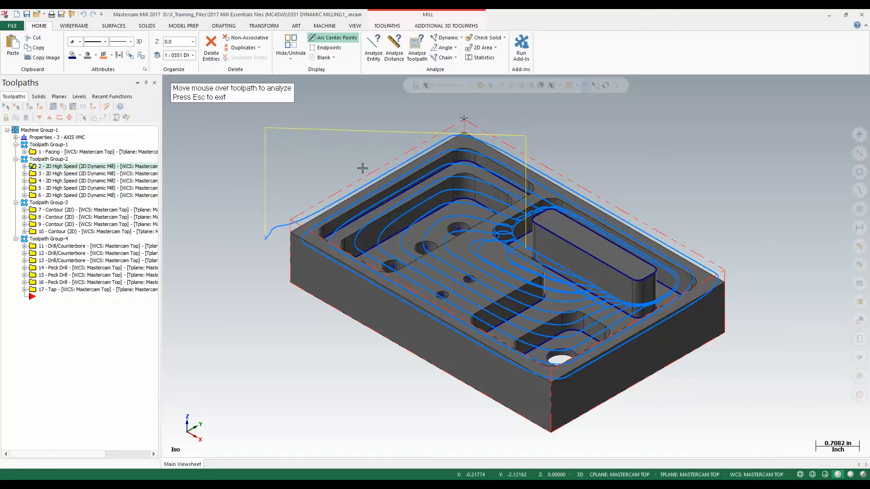
{"action": "mouse_move", "coordinate": [398, 165]}
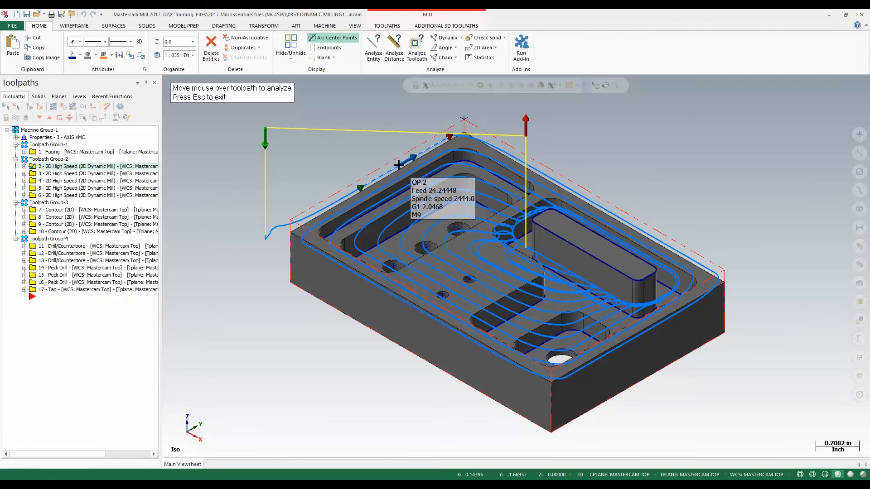
{"action": "mouse_move", "coordinate": [361, 188]}
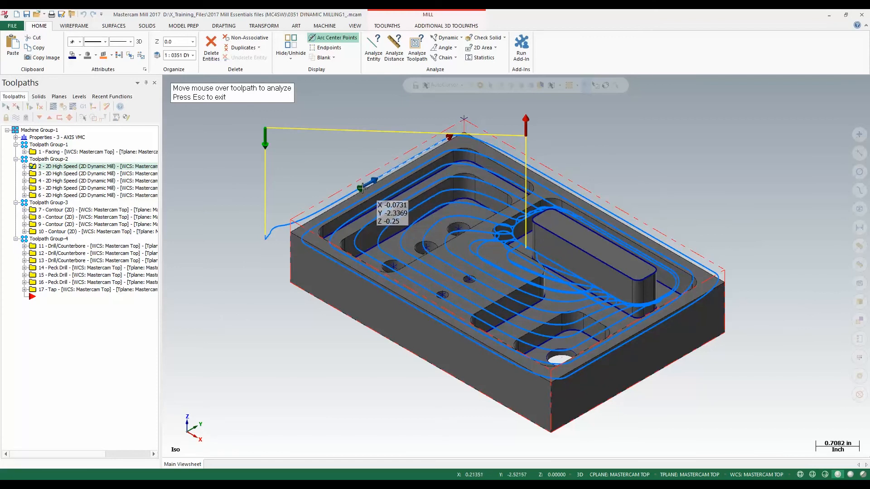
{"action": "mouse_move", "coordinate": [442, 137]}
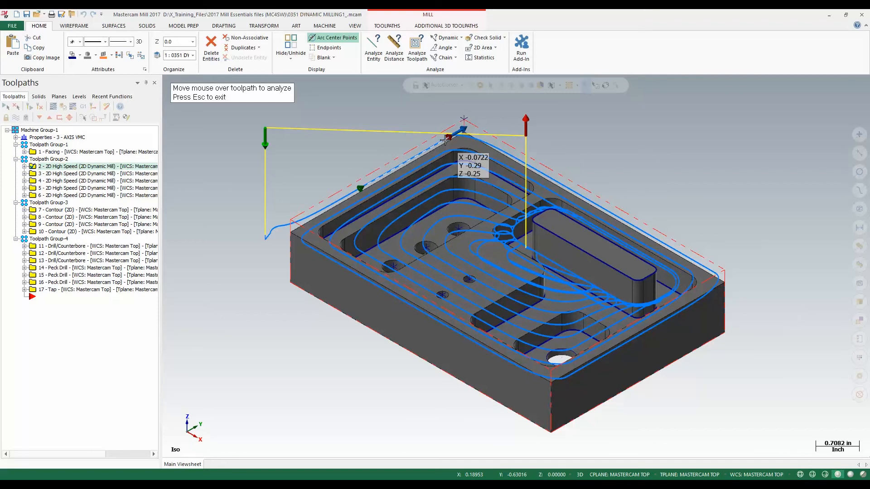
{"action": "mouse_move", "coordinate": [433, 151]}
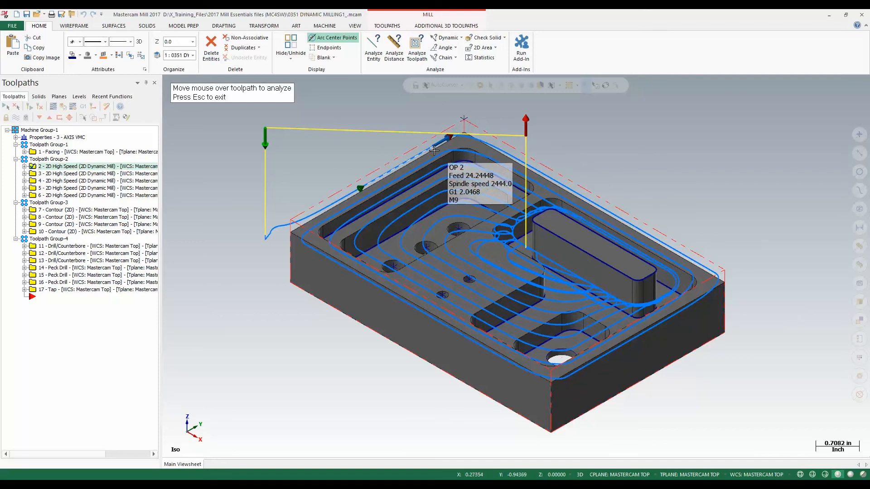
{"action": "mouse_move", "coordinate": [415, 166]}
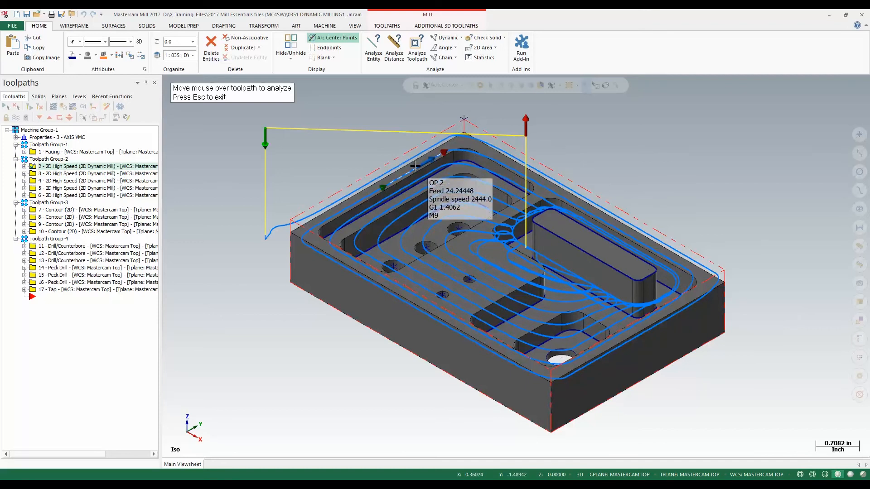
{"action": "mouse_move", "coordinate": [409, 171]}
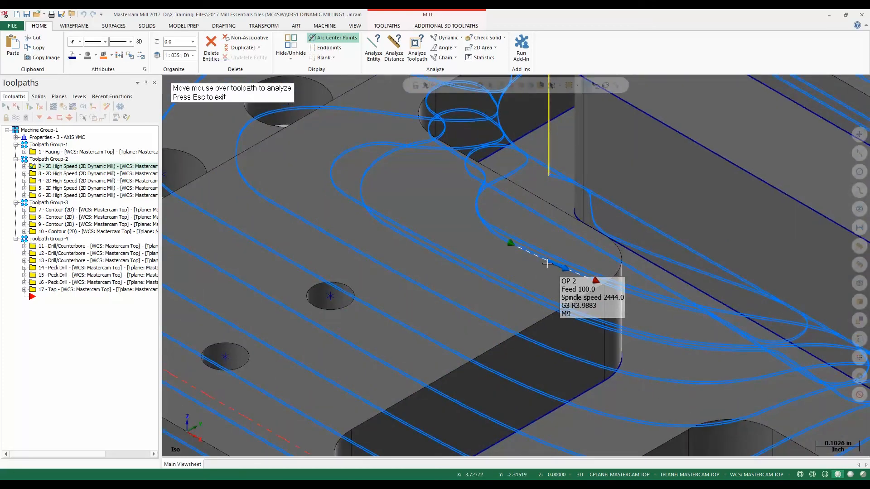
{"action": "mouse_move", "coordinate": [547, 264]}
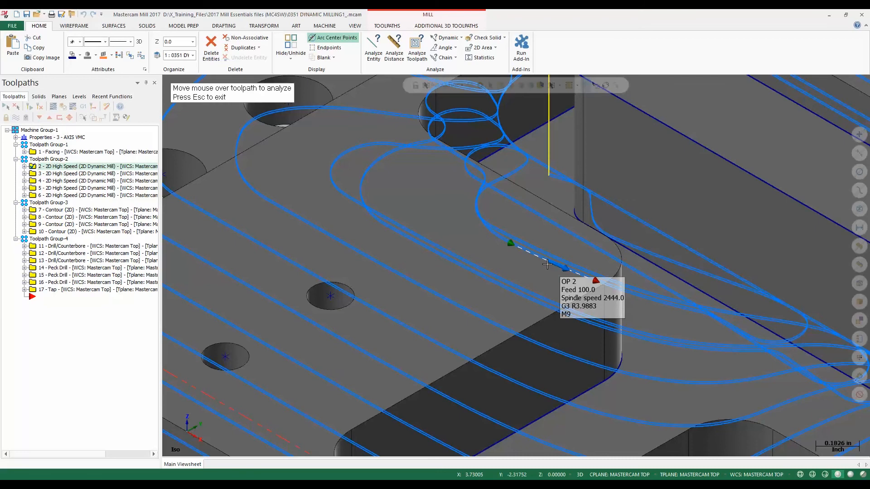
{"action": "mouse_move", "coordinate": [549, 264]}
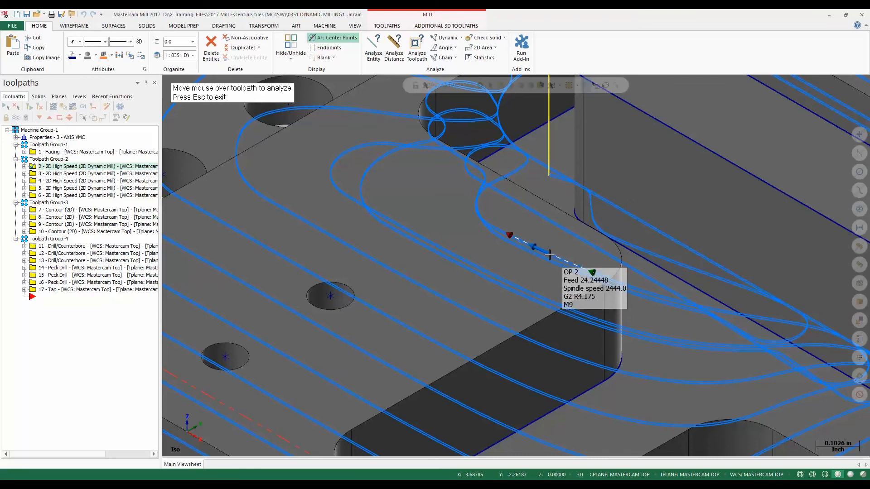
{"action": "mouse_move", "coordinate": [568, 239]}
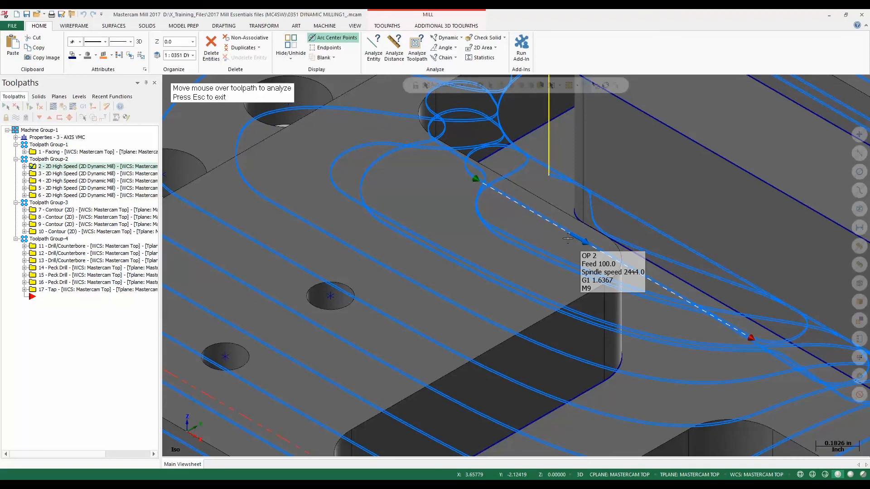
{"action": "mouse_move", "coordinate": [556, 226]}
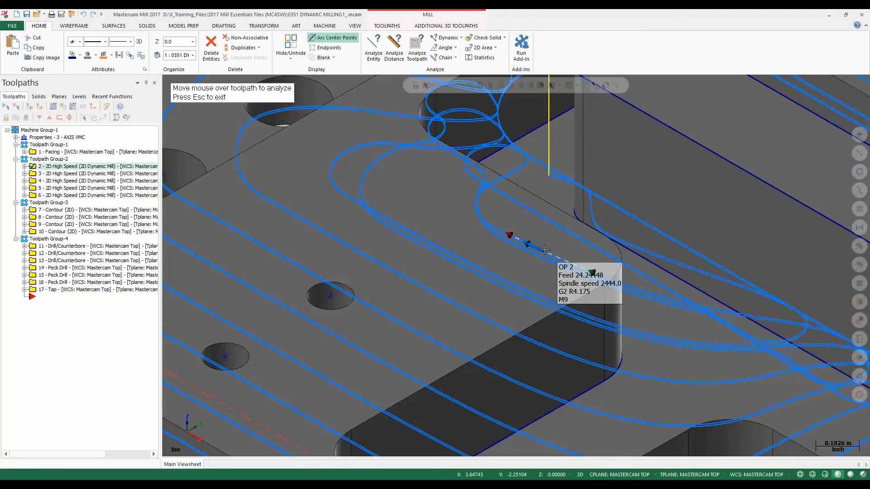
{"action": "mouse_move", "coordinate": [544, 251]}
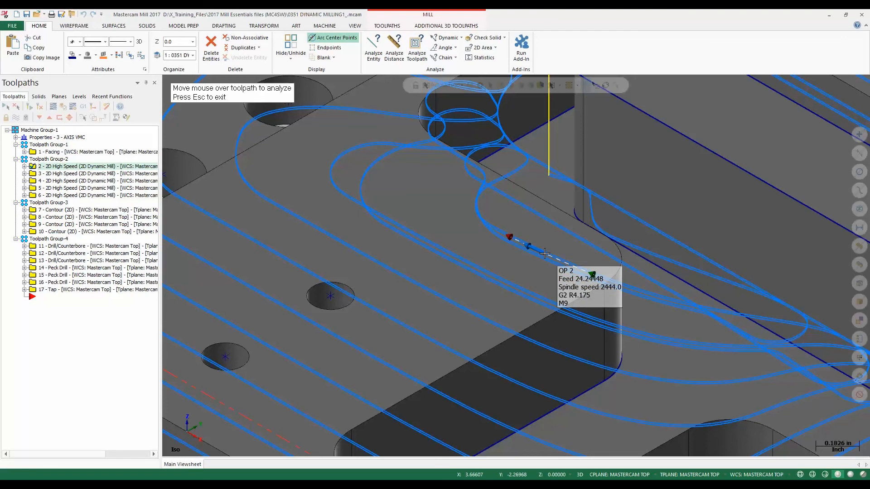